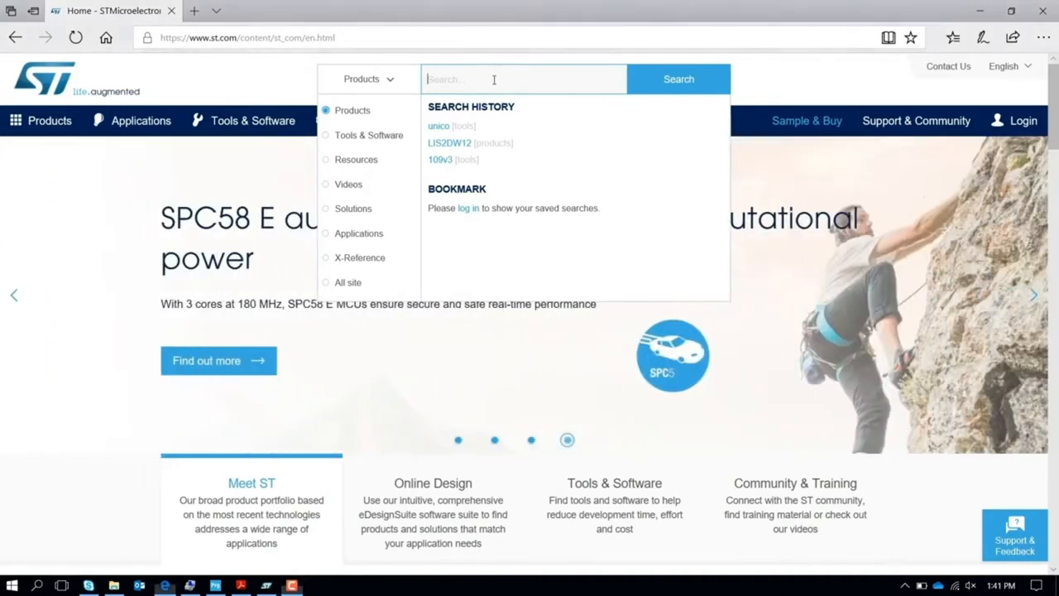
- Search the ST site for STTS22H and open its product page from the suggestions
{"action": "type", "text": "STTS22"}
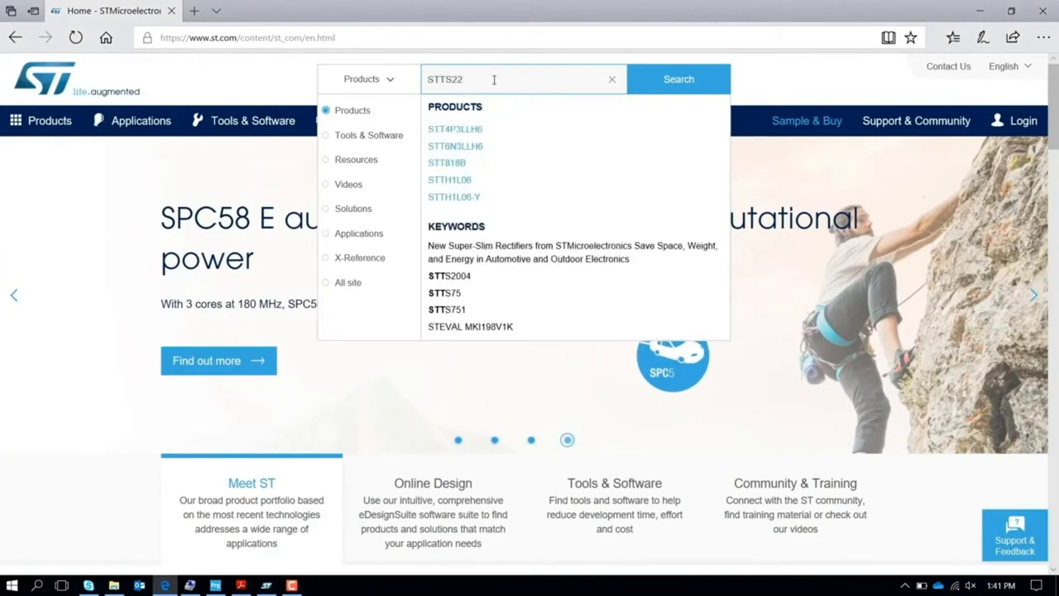
{"action": "type", "text": "H"}
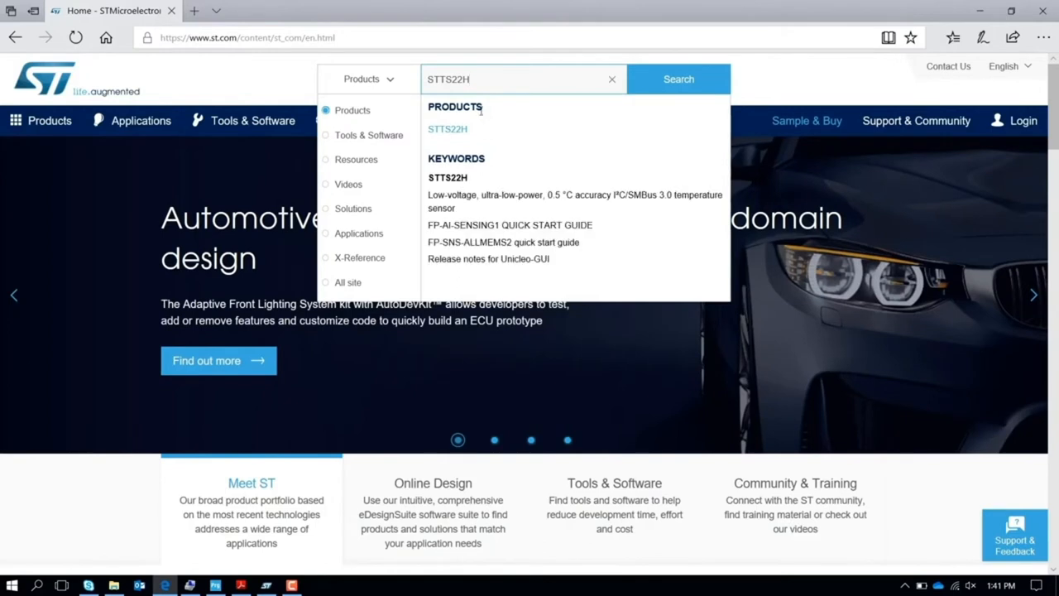
{"action": "left_click", "coordinate": [447, 129]}
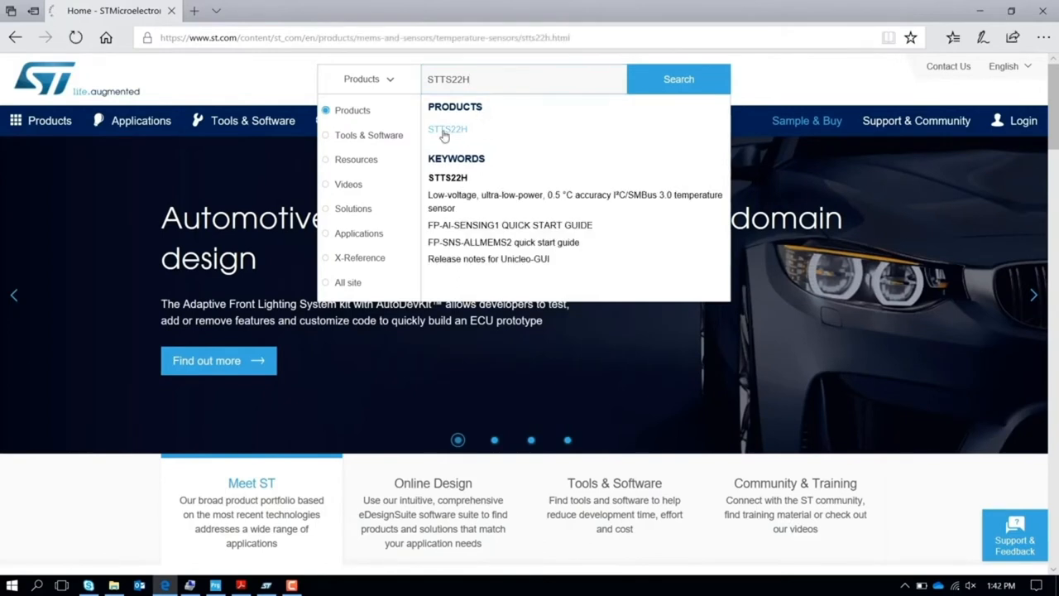
{"action": "left_click", "coordinate": [446, 129]}
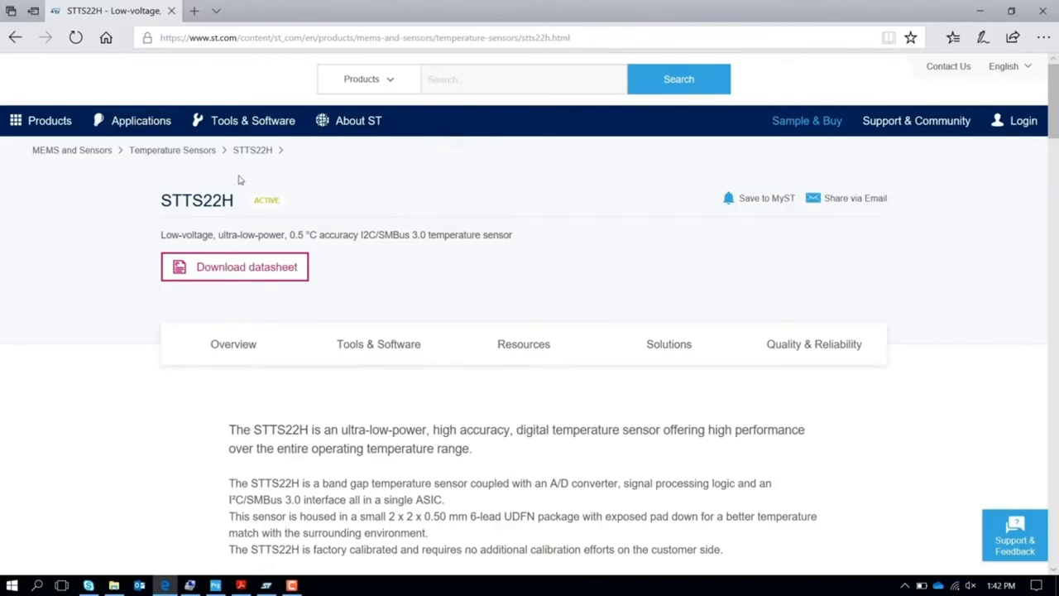
{"action": "mouse_move", "coordinate": [241, 276]}
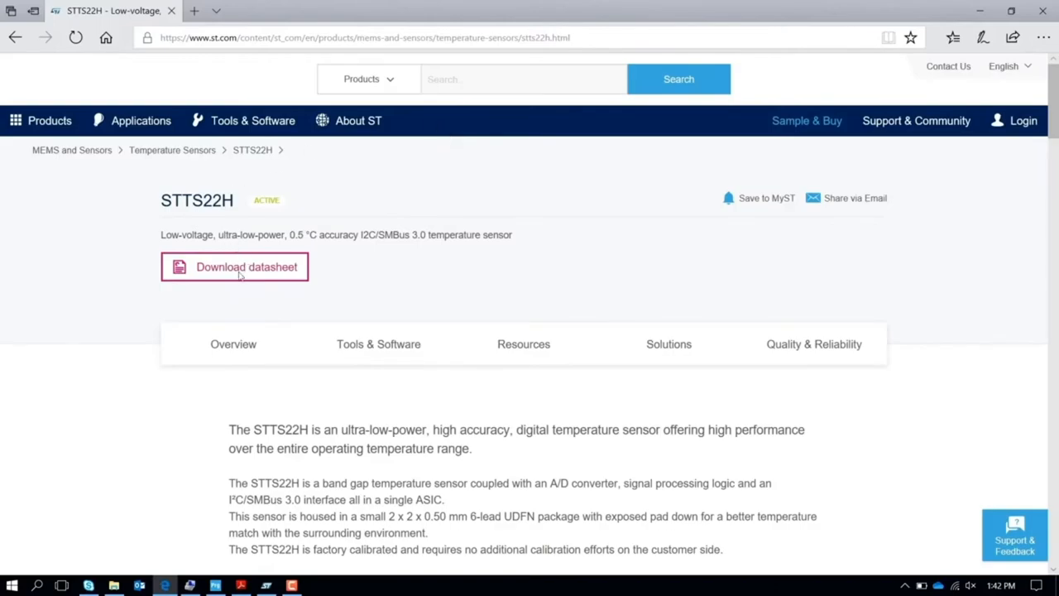
- Open the STTS22H datasheet and page through to the sensor accuracy specifications
{"action": "left_click", "coordinate": [234, 266]}
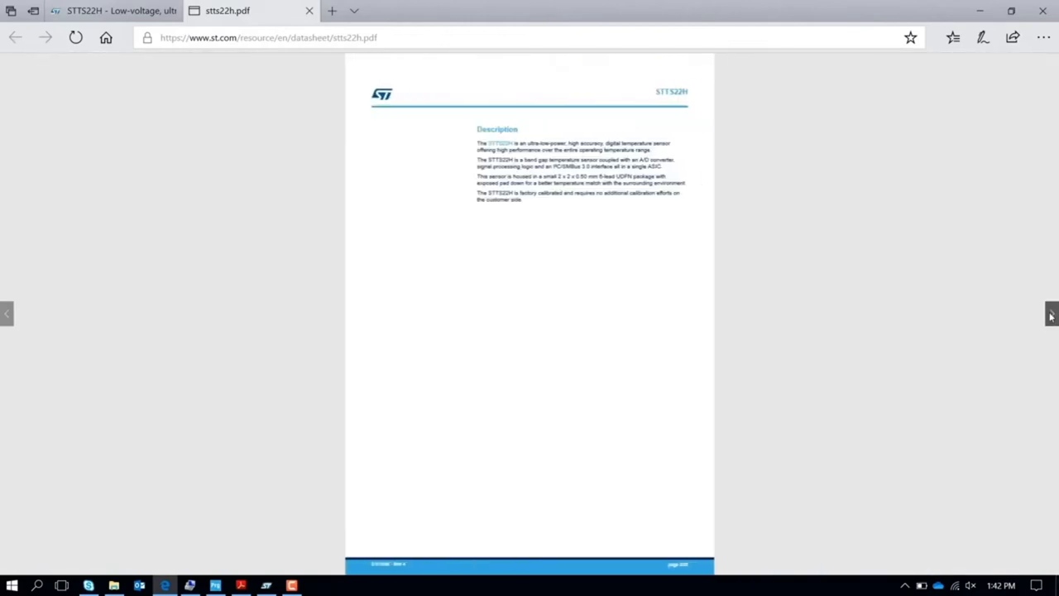
{"action": "left_click", "coordinate": [1051, 315]}
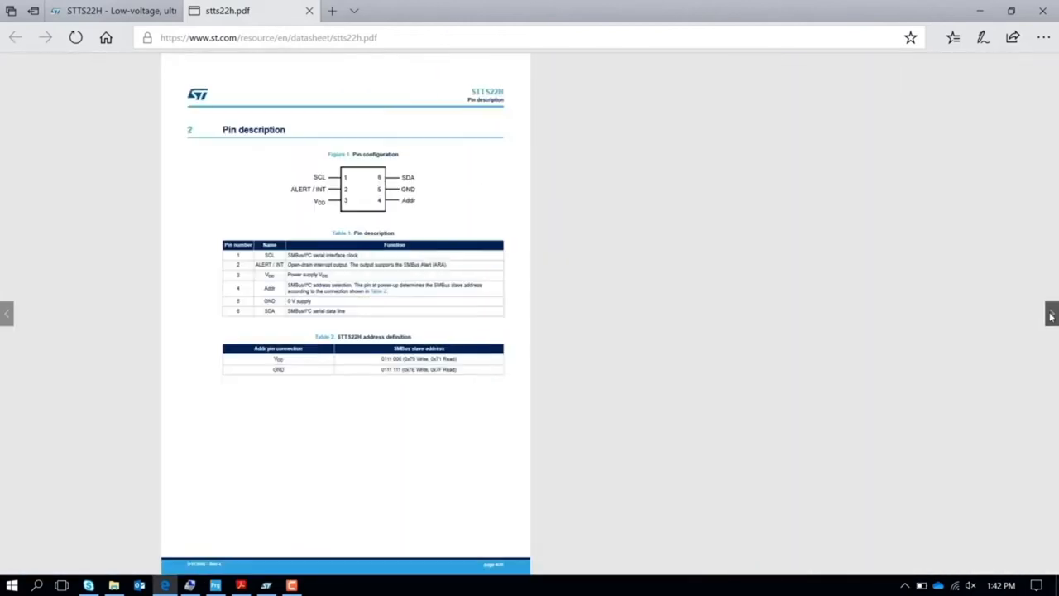
{"action": "left_click", "coordinate": [1051, 316]}
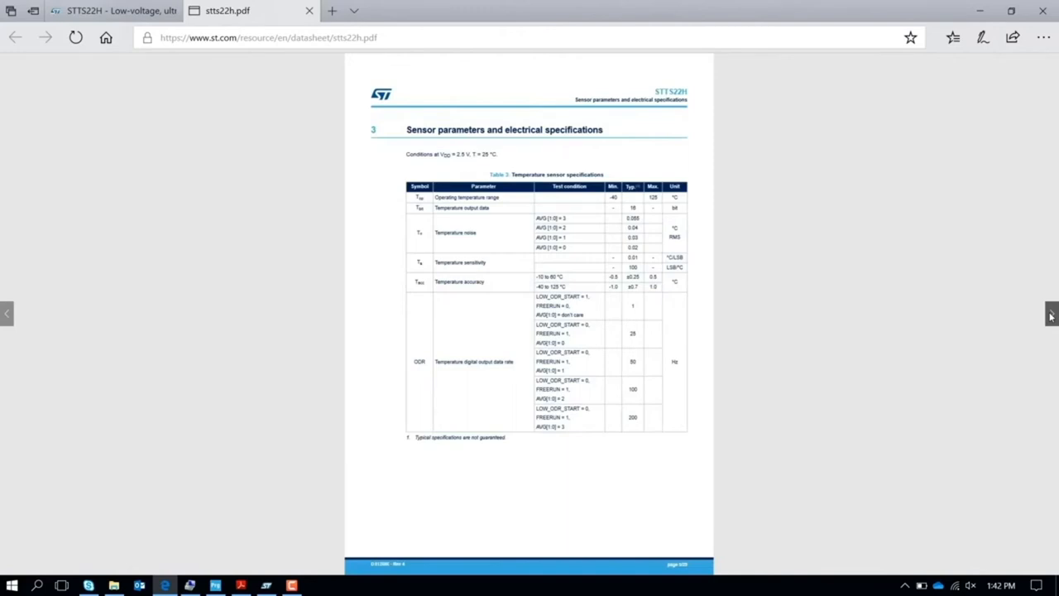
{"action": "scroll", "scroll_direction": "down", "scroll_amount": 3}
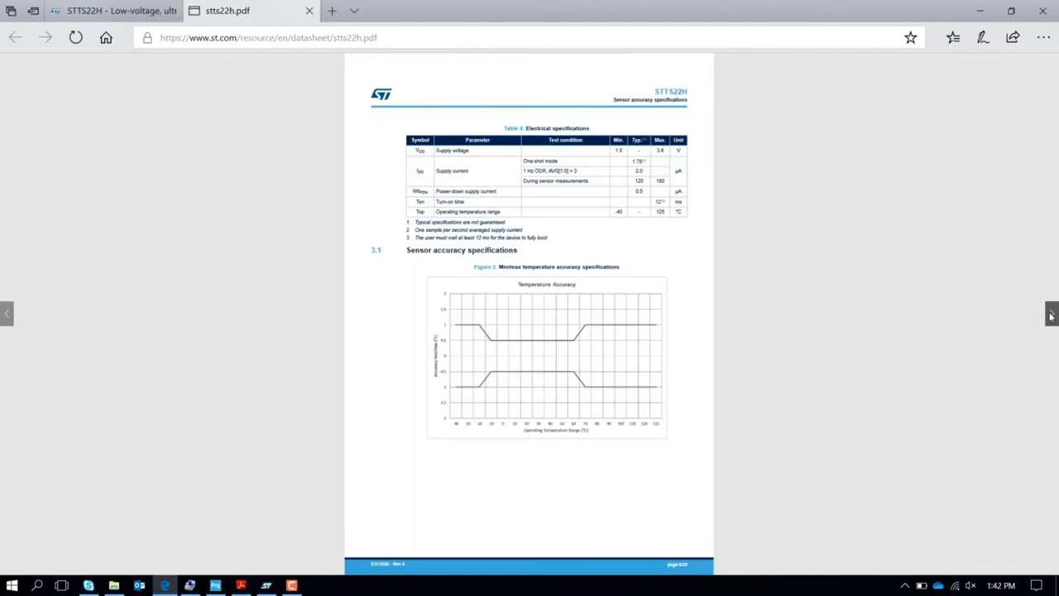
{"action": "mouse_move", "coordinate": [802, 297]}
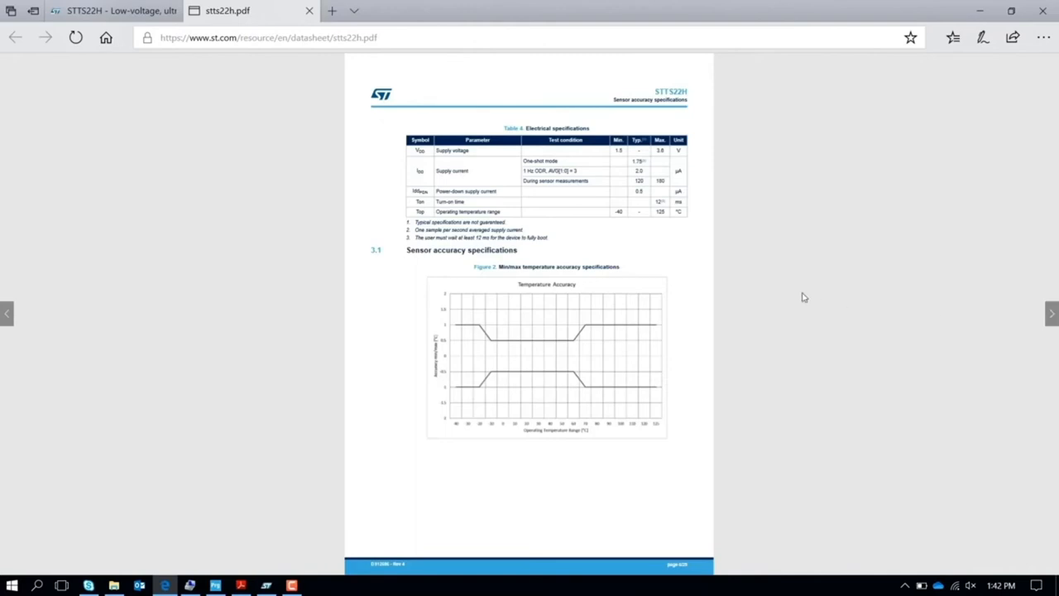
{"action": "mouse_move", "coordinate": [478, 381]}
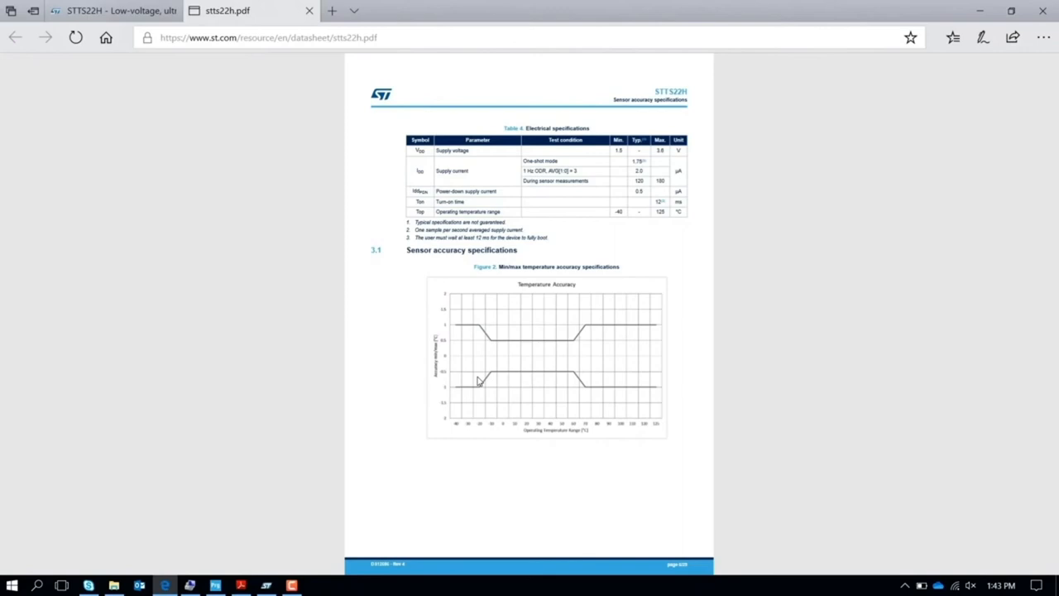
- Switch to the UM2116 manual in Adobe Reader
{"action": "left_click", "coordinate": [241, 585]}
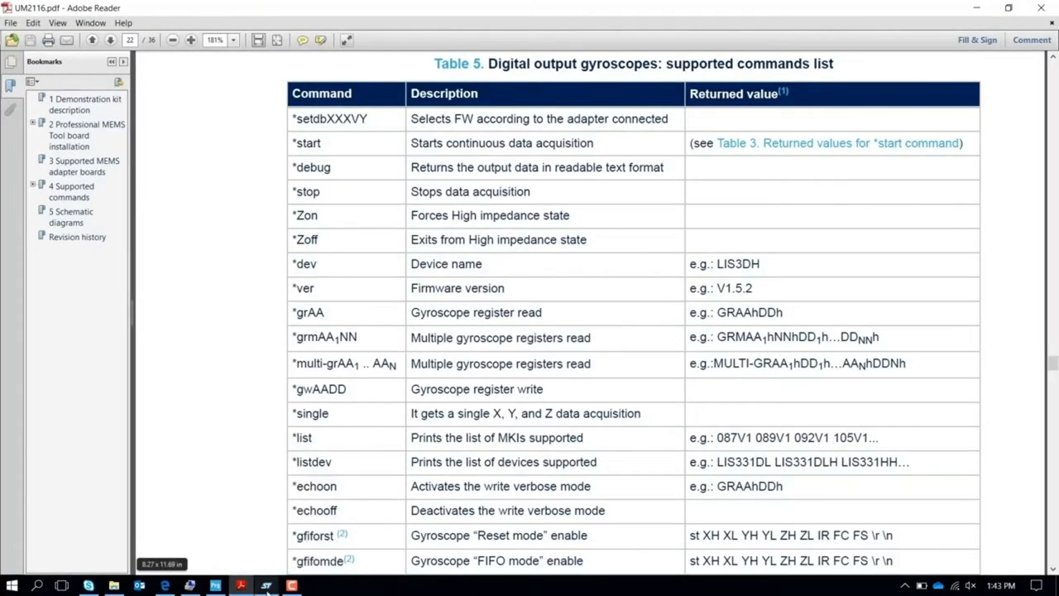
- Bring Unico to the front and open the live STTS22H temperature plot
{"action": "left_click", "coordinate": [265, 586]}
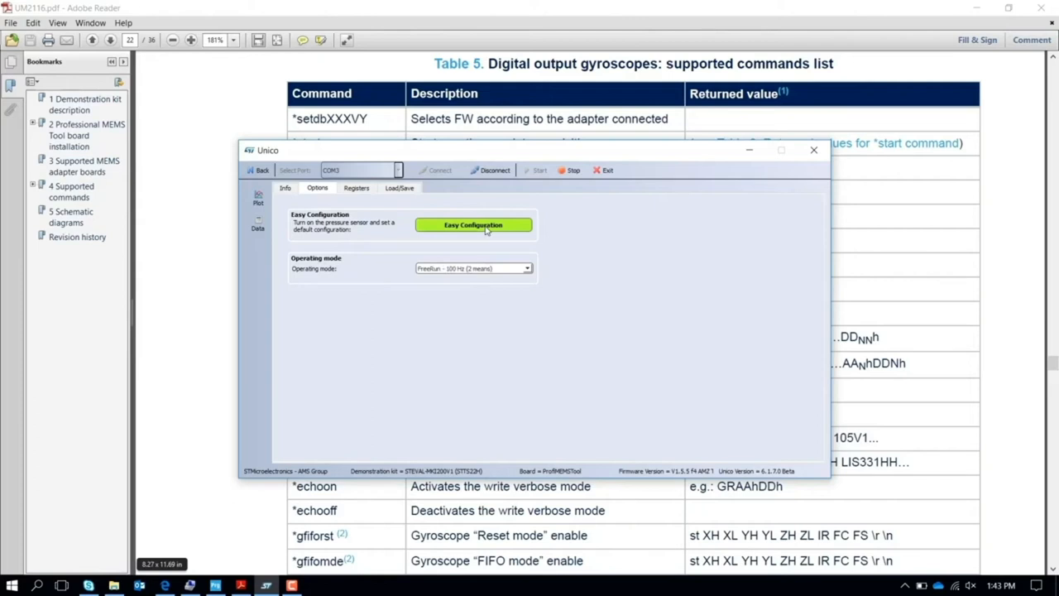
{"action": "mouse_move", "coordinate": [343, 190]}
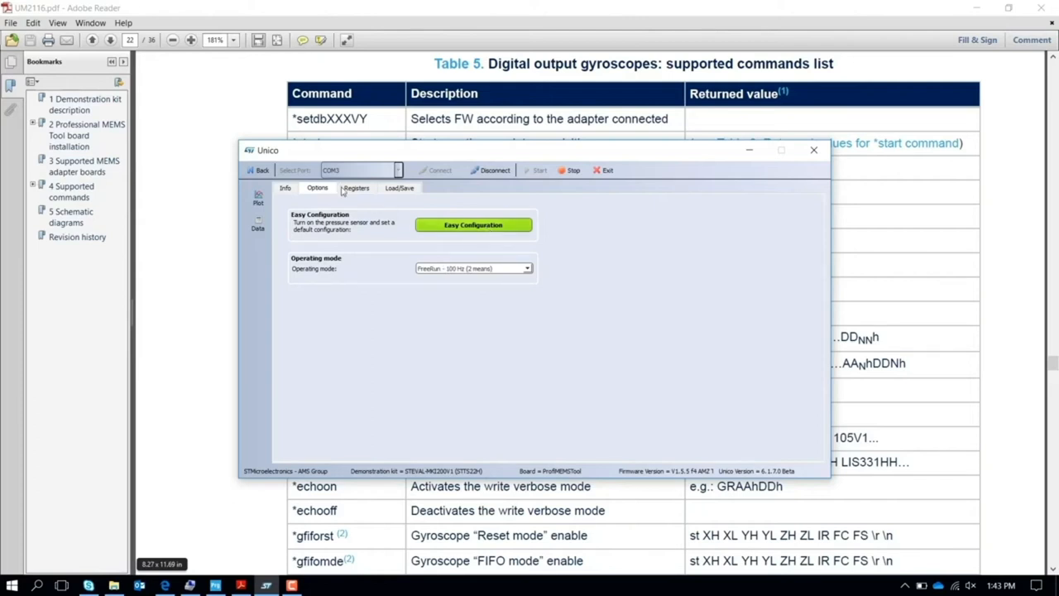
{"action": "left_click", "coordinate": [258, 196]}
{"action": "type", "text": "30"}
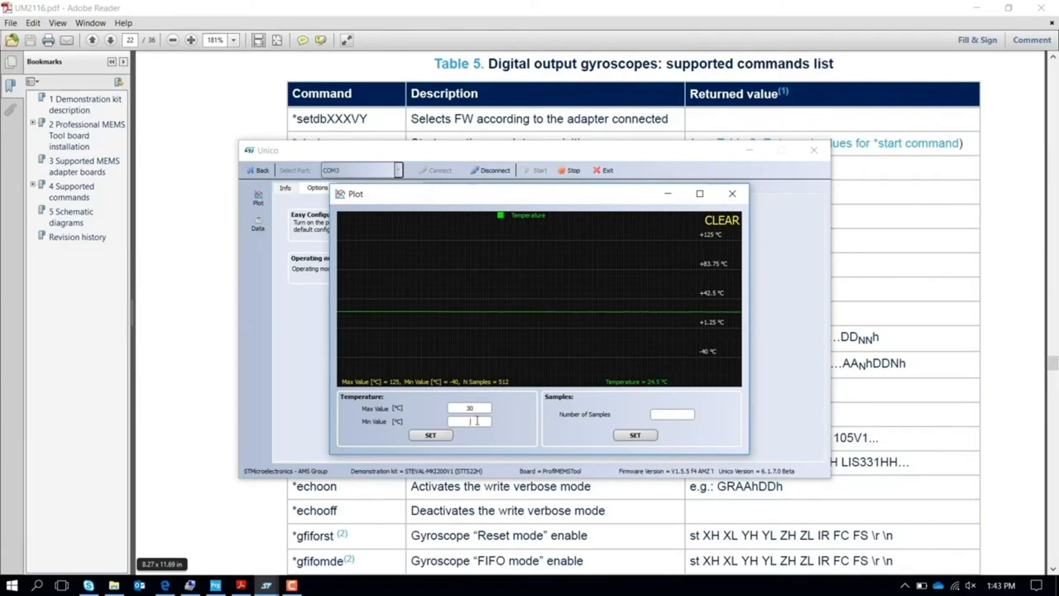
- Narrow the plot's temperature range to 22–25 °C, then apply Easy Configuration
{"action": "left_click", "coordinate": [430, 435]}
{"action": "type", "text": "25"}
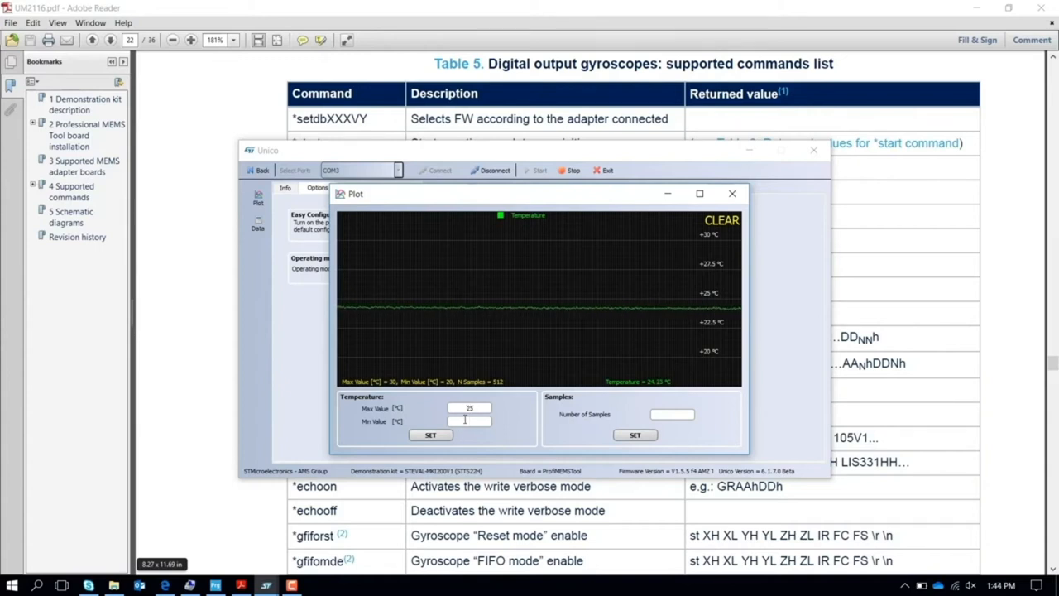
{"action": "left_click", "coordinate": [429, 434]}
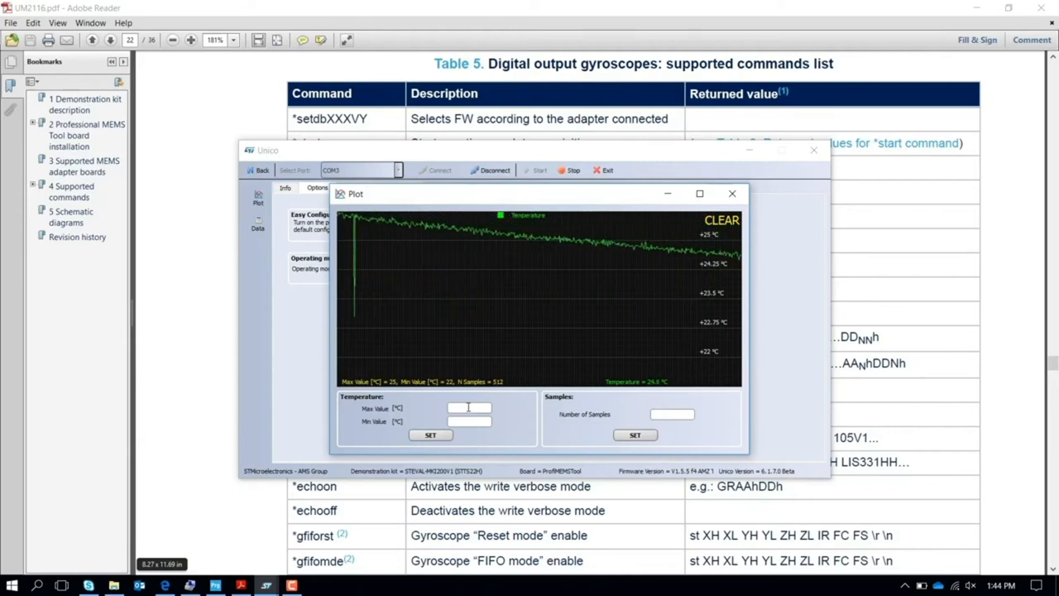
{"action": "left_click", "coordinate": [731, 194]}
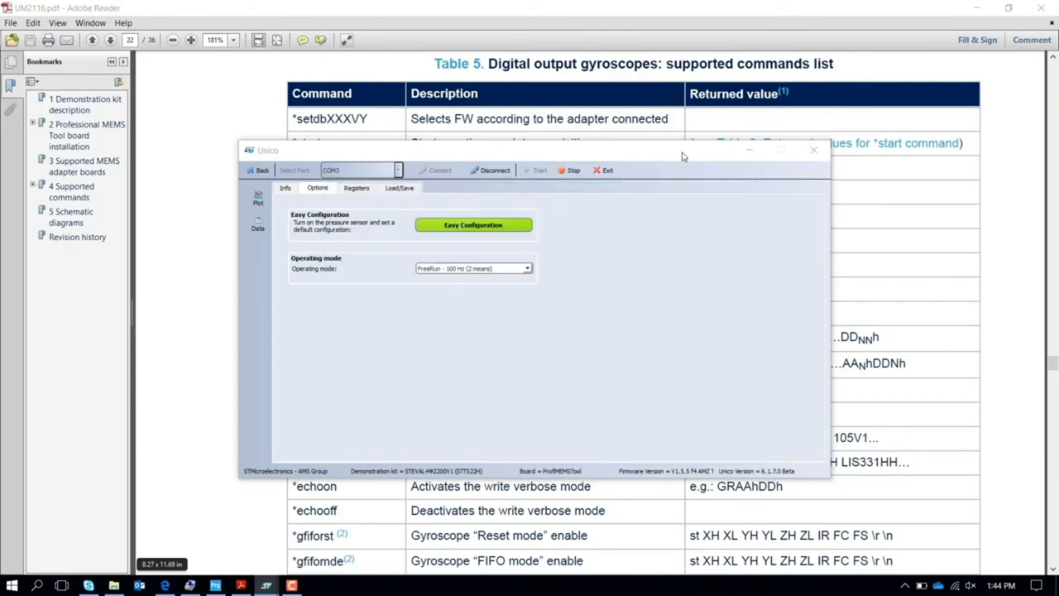
- Set the save-data file to datalog_temp.txt in the Load/Save tab
{"action": "left_click", "coordinate": [399, 188]}
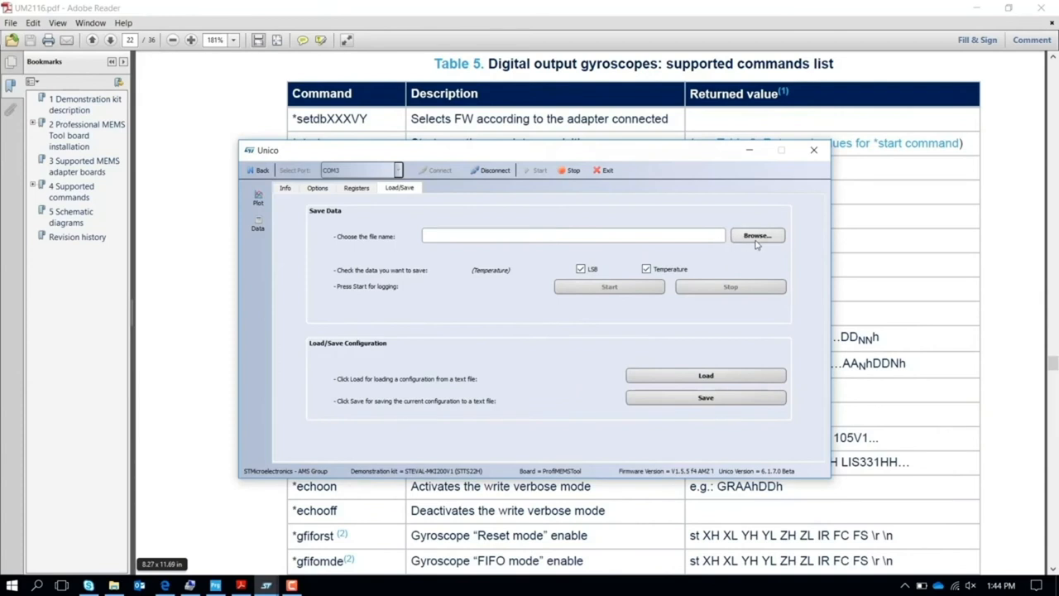
{"action": "left_click", "coordinate": [755, 236]}
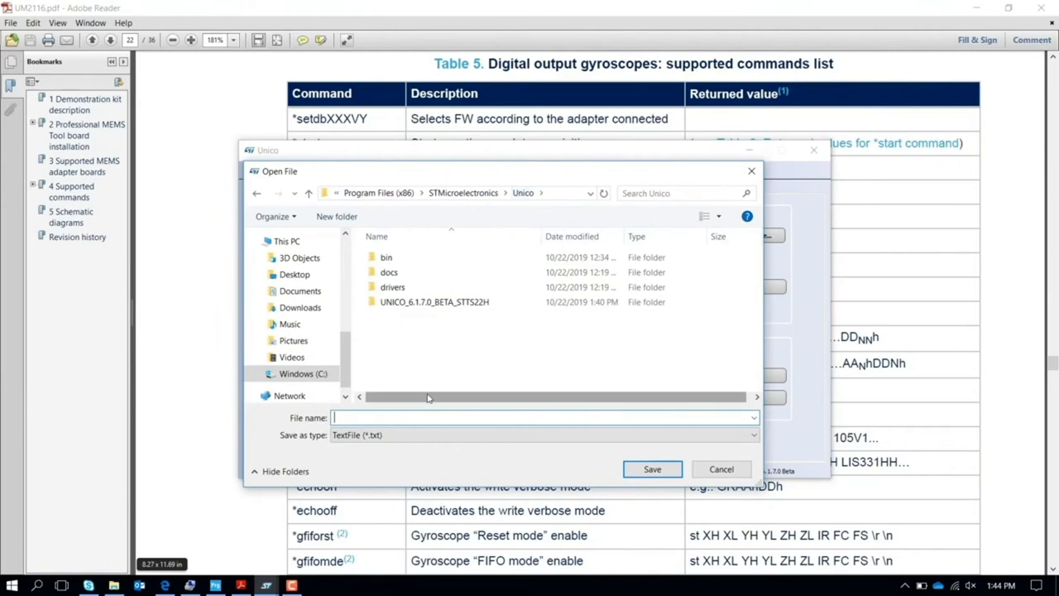
{"action": "type", "text": "dat"}
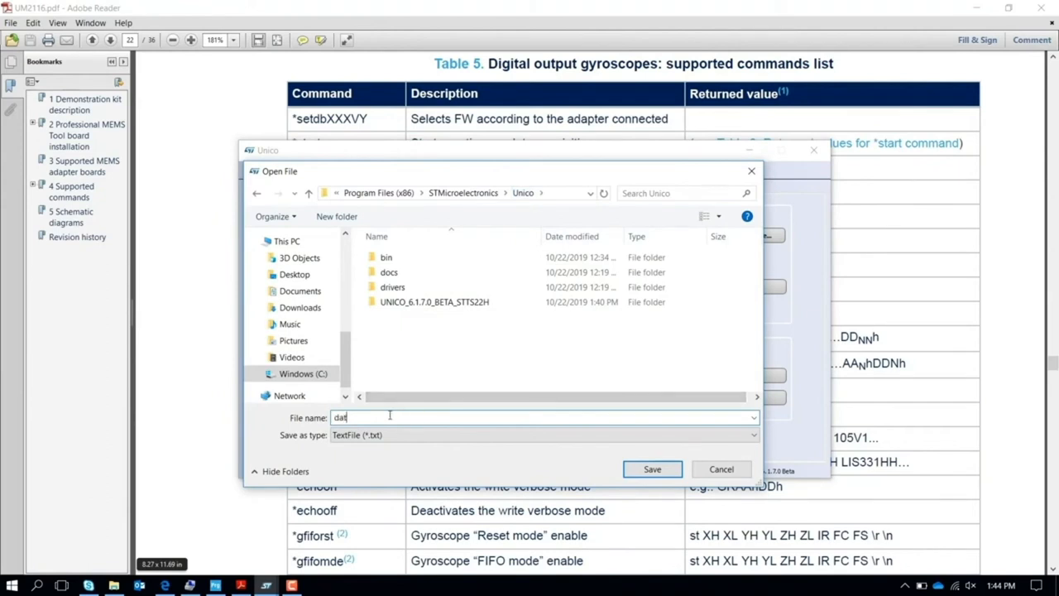
{"action": "type", "text": "alog_"}
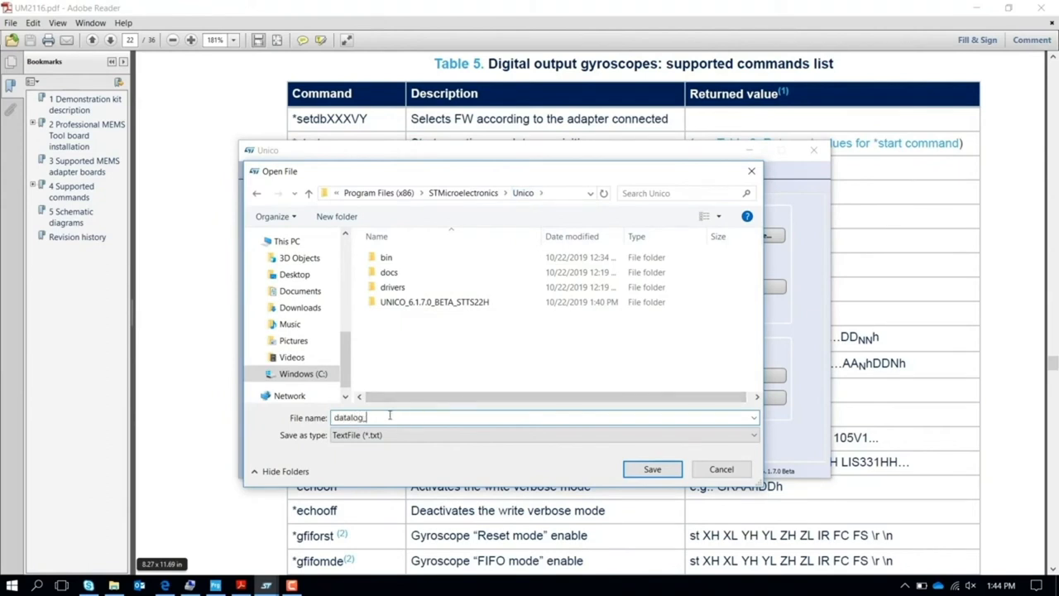
{"action": "type", "text": "temp"}
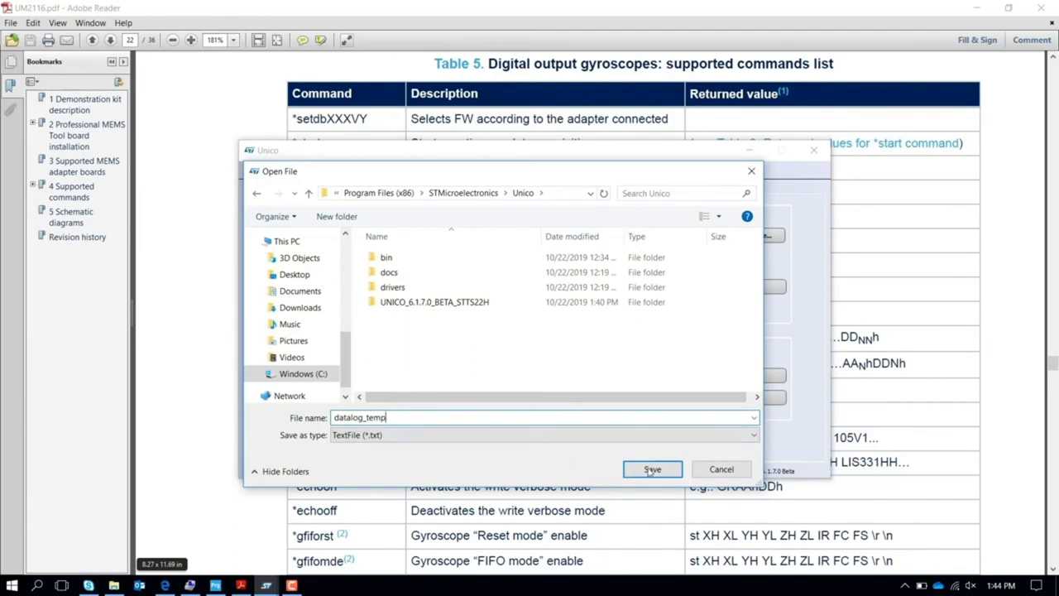
{"action": "left_click", "coordinate": [652, 469]}
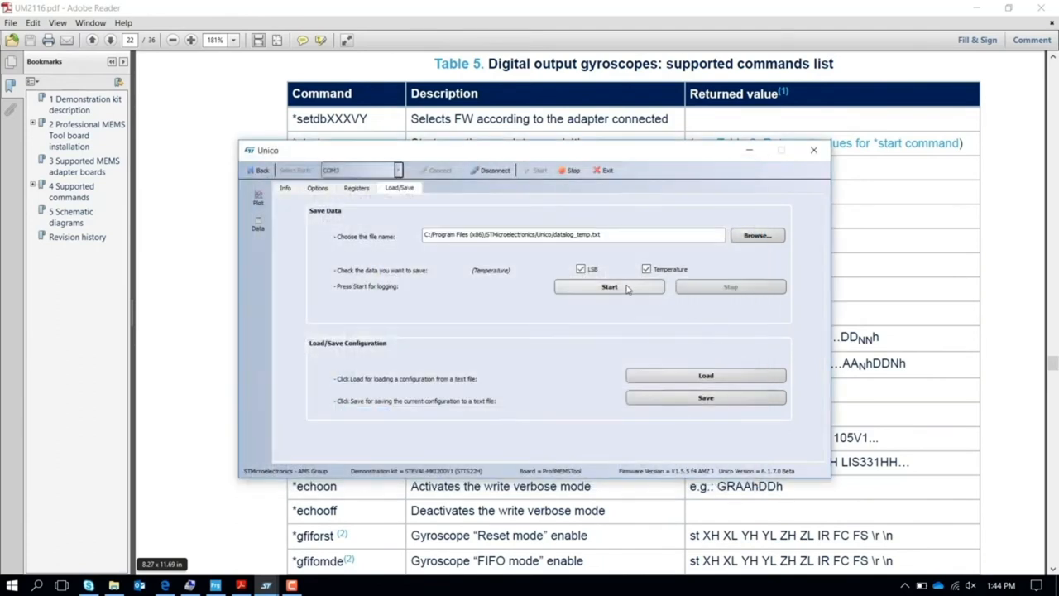
- Start logging temperature data to datalog_temp.txt, then stop it once enough readings are recorded
{"action": "left_click", "coordinate": [609, 287]}
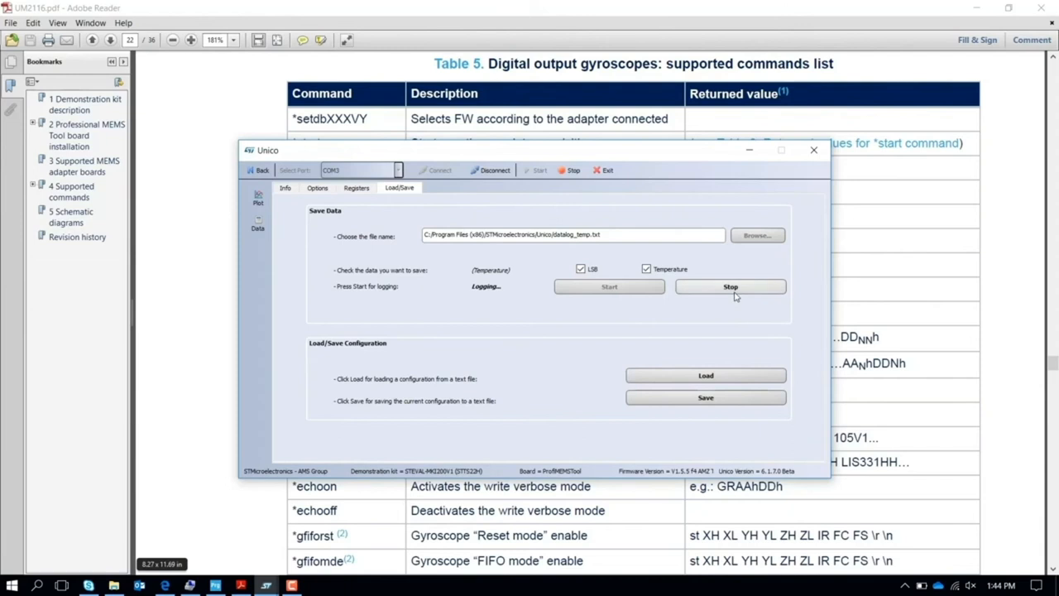
{"action": "left_click", "coordinate": [730, 286]}
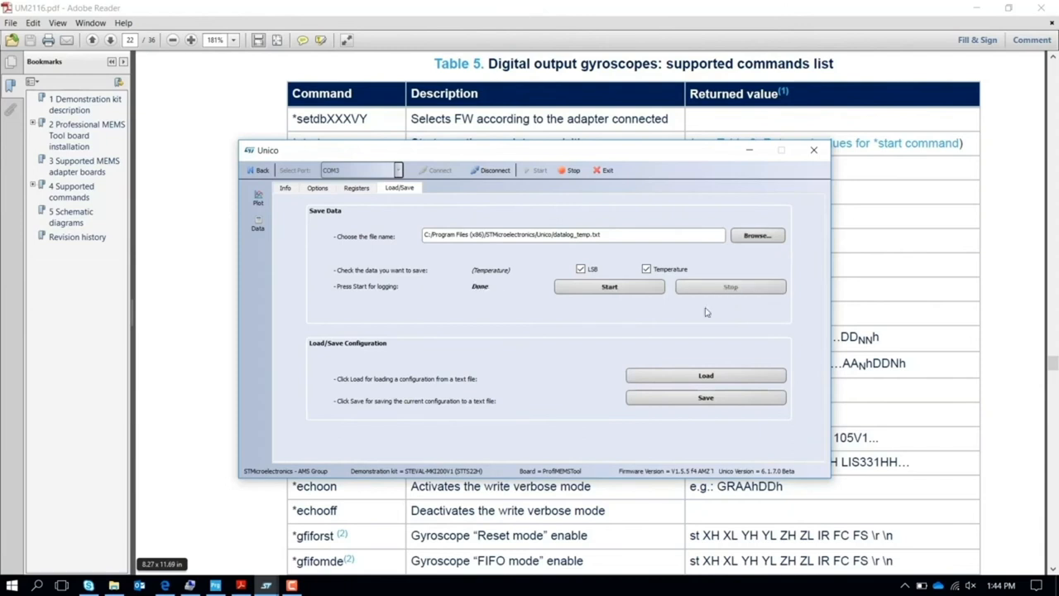
{"action": "left_click", "coordinate": [12, 585]}
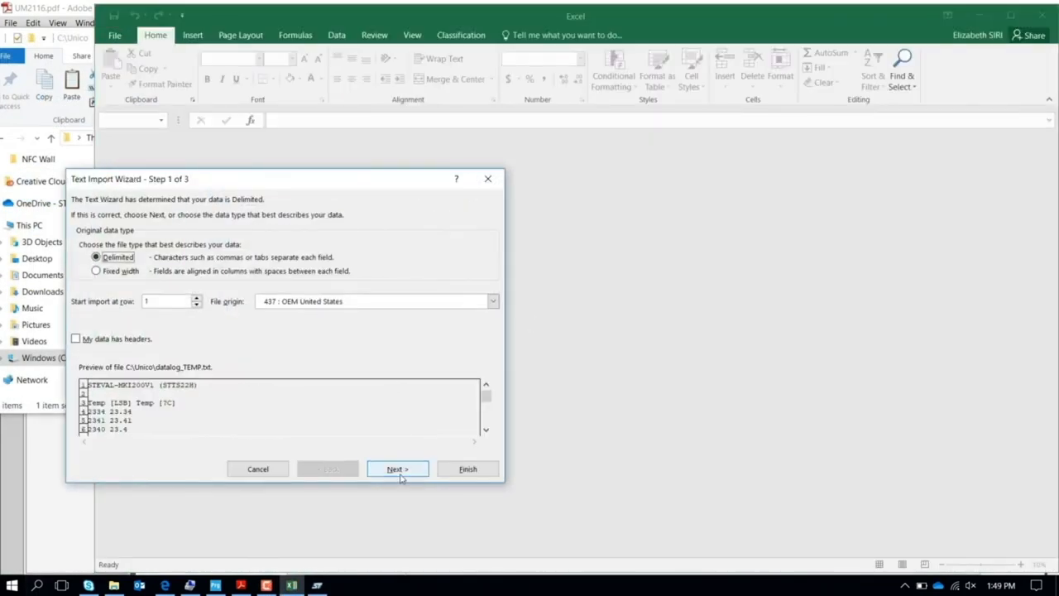
- Import datalog_TEMP.txt as delimited text, giving separate LSB and °C columns
{"action": "left_click", "coordinate": [398, 469]}
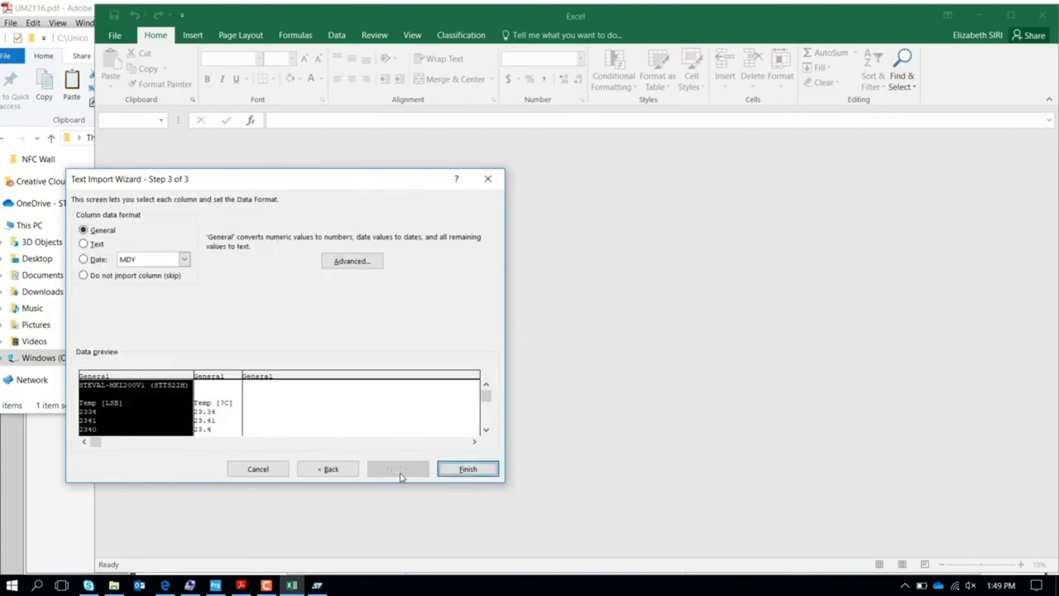
{"action": "left_click", "coordinate": [467, 469]}
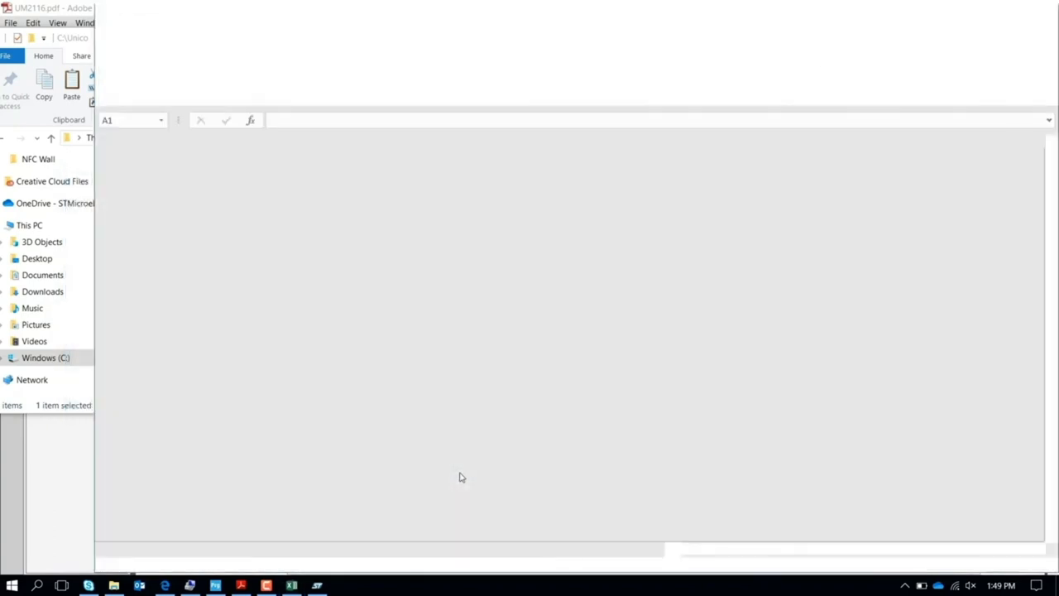
{"action": "left_click", "coordinate": [290, 585]}
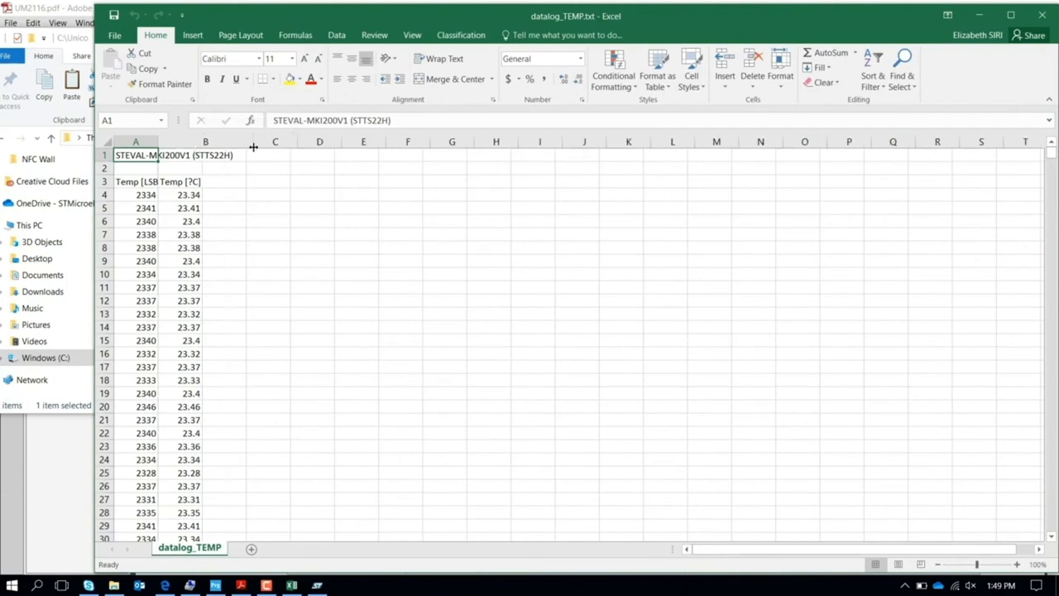
- Remove the two title rows and insert a line chart of column B temperatures
{"action": "left_click", "coordinate": [206, 141]}
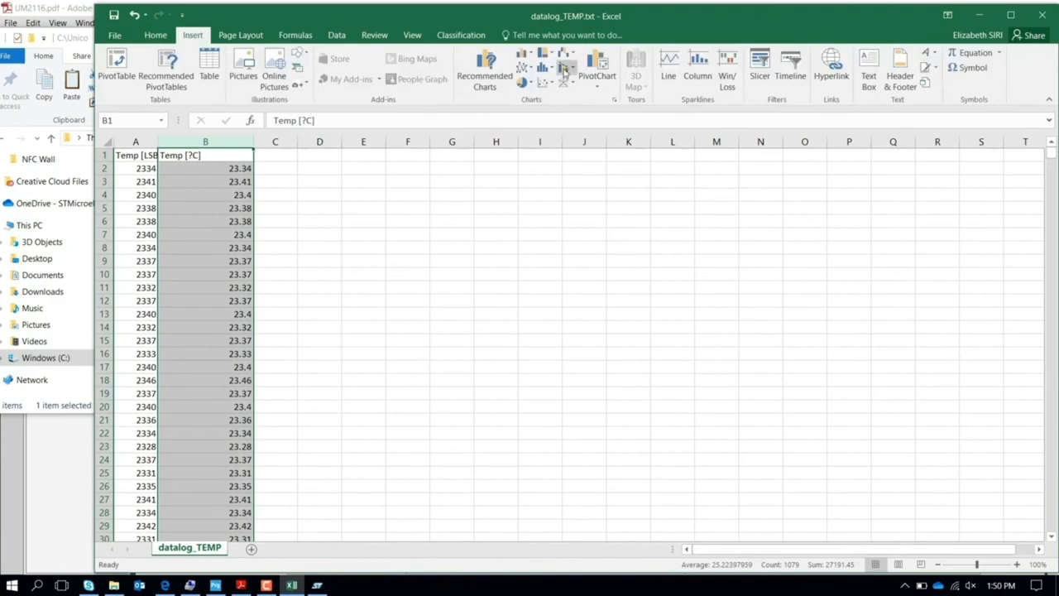
{"action": "left_click", "coordinate": [564, 69]}
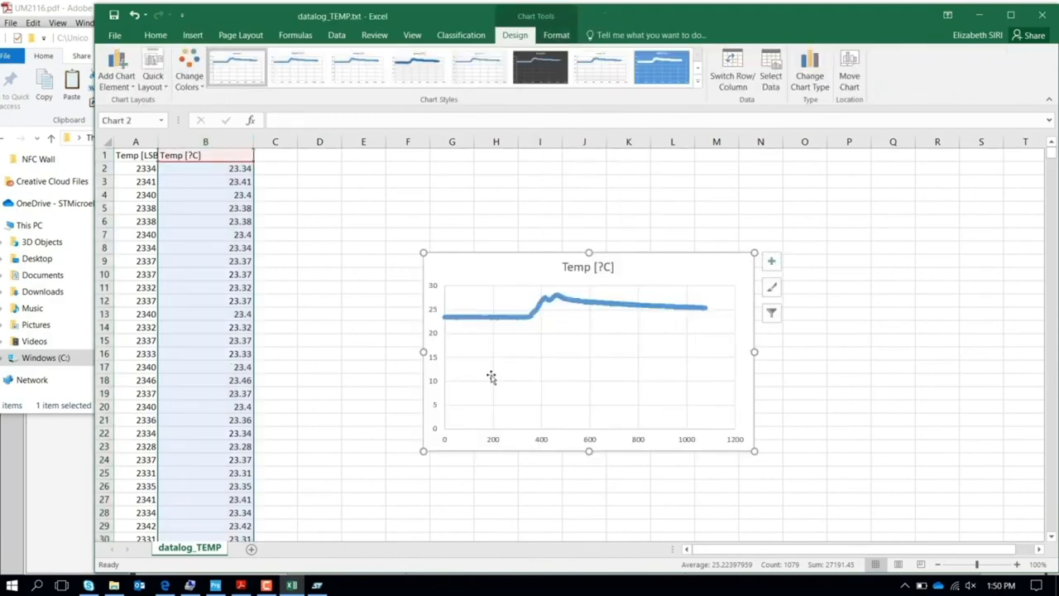
{"action": "mouse_move", "coordinate": [670, 333]}
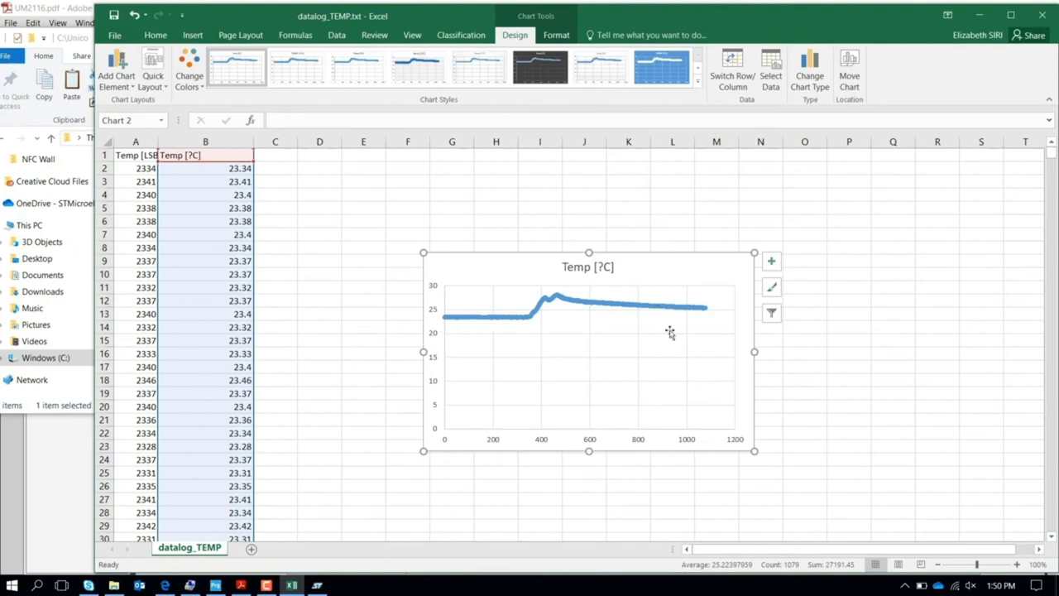
{"action": "mouse_move", "coordinate": [644, 371]}
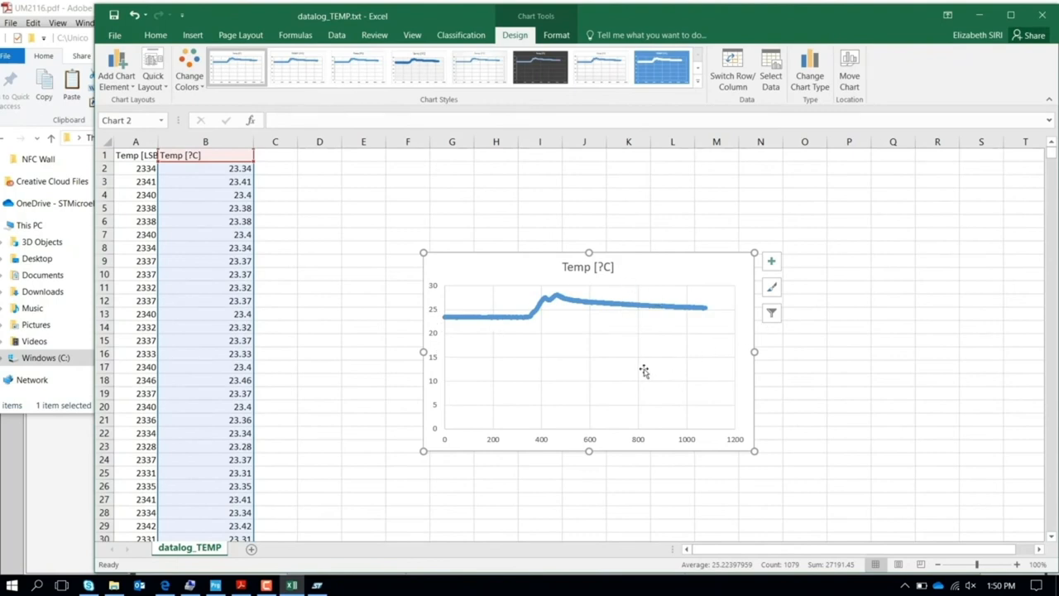
{"action": "mouse_move", "coordinate": [643, 370]}
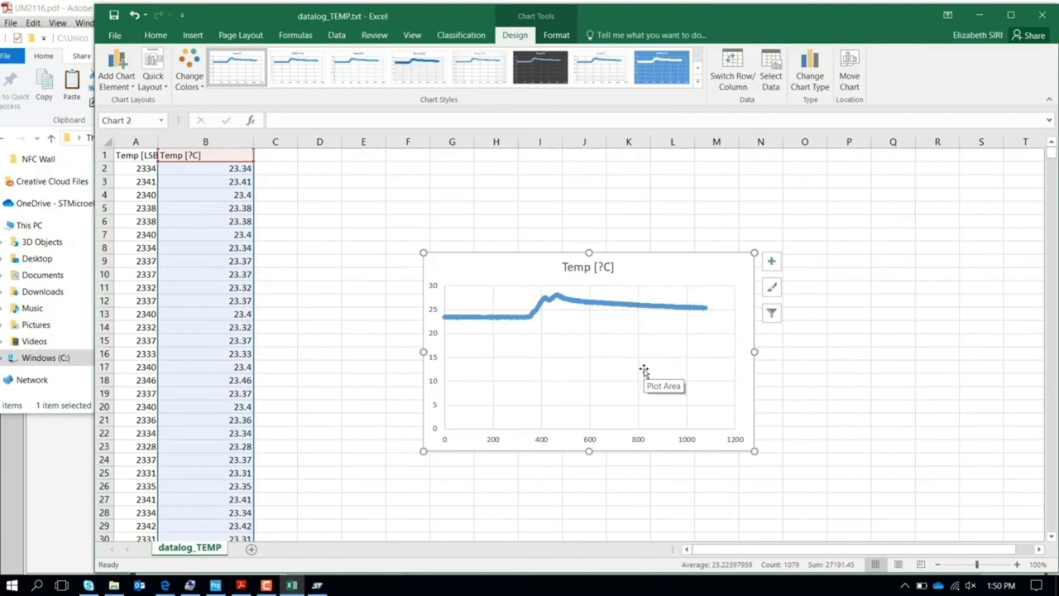